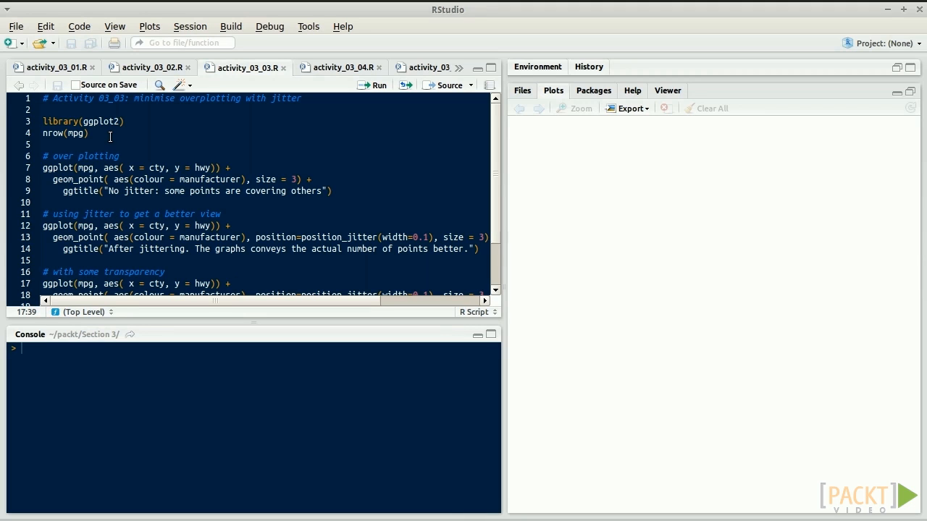
Step: Select the script's opening lines 3–9 to start loading ggplot2
left_click(42, 121)
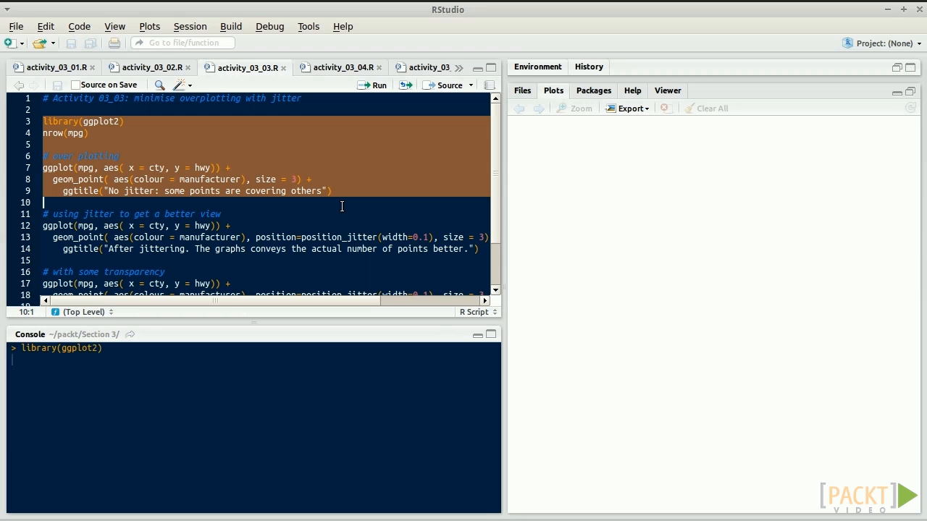
Step: Run lines 3–9, showing 234 rows and the plain cty vs hwy 'No jitter' plot
left_click(373, 85)
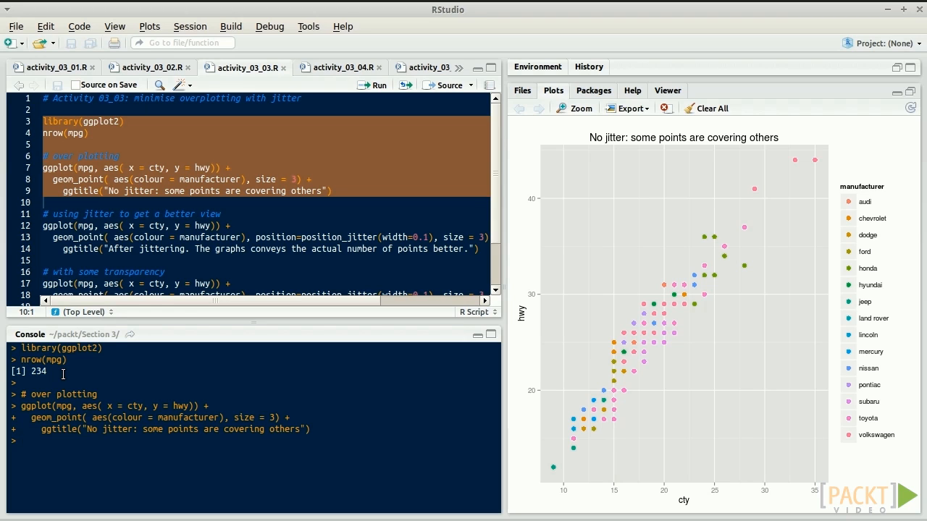
mouse_move(574, 337)
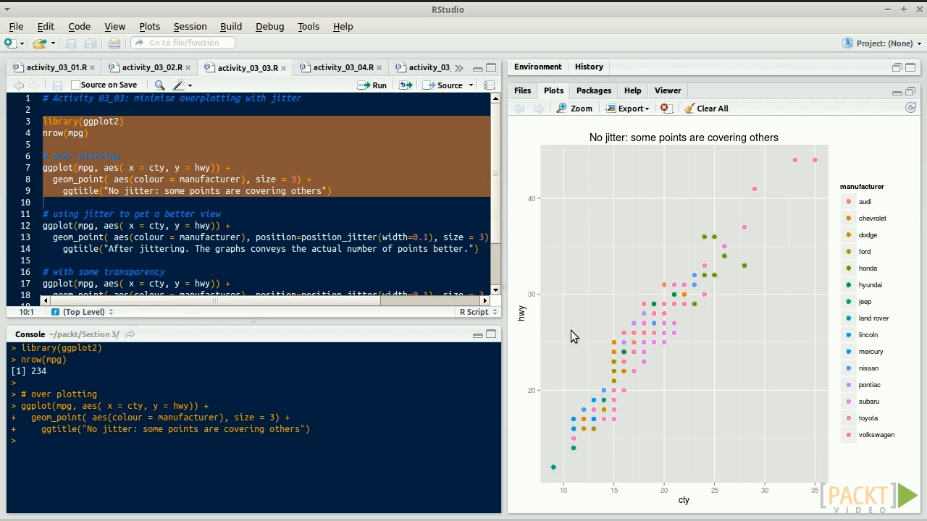
mouse_move(527, 313)
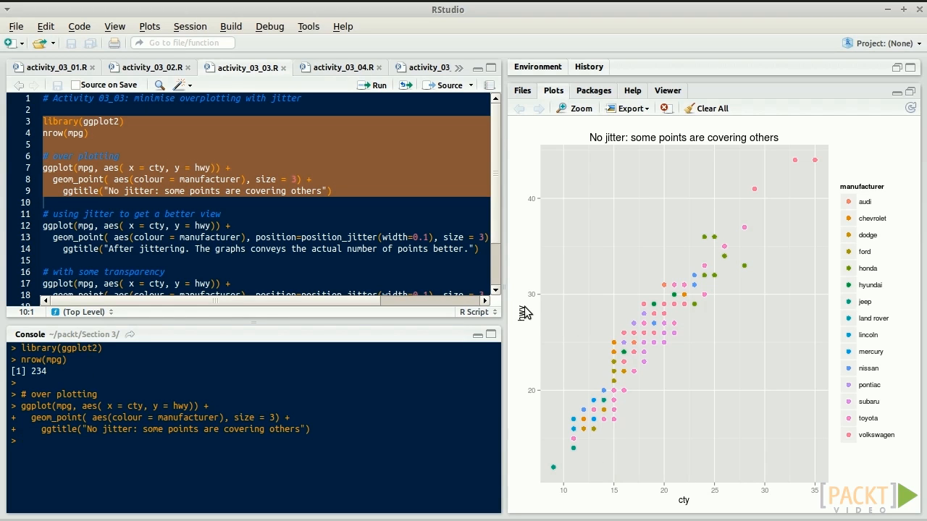
mouse_move(691, 469)
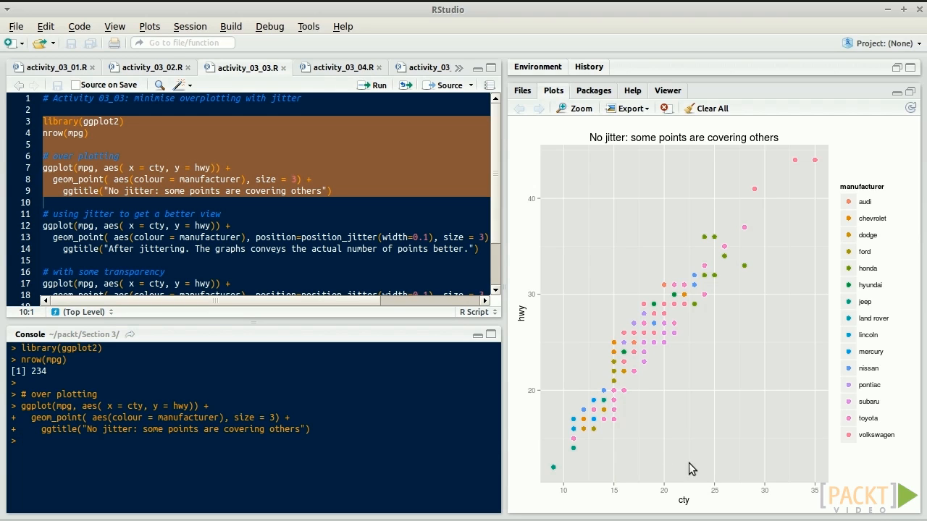
mouse_move(679, 457)
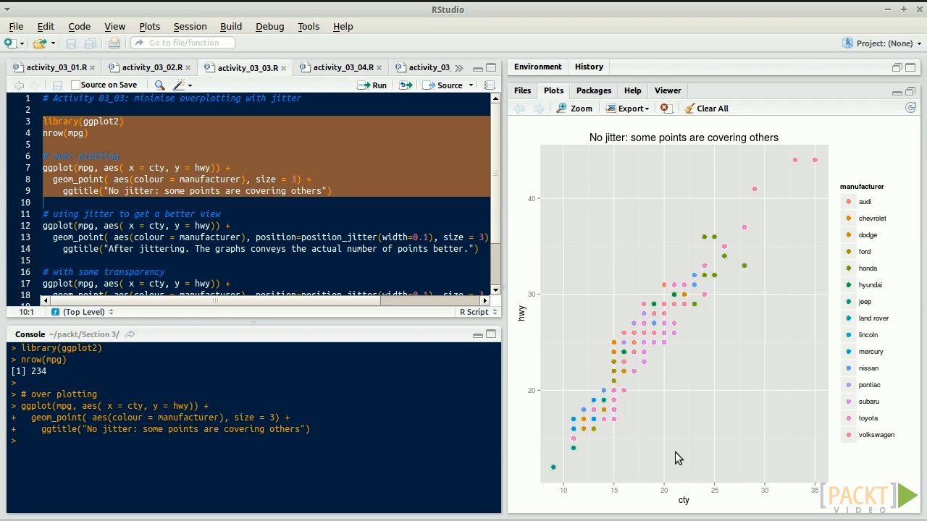
mouse_move(642, 473)
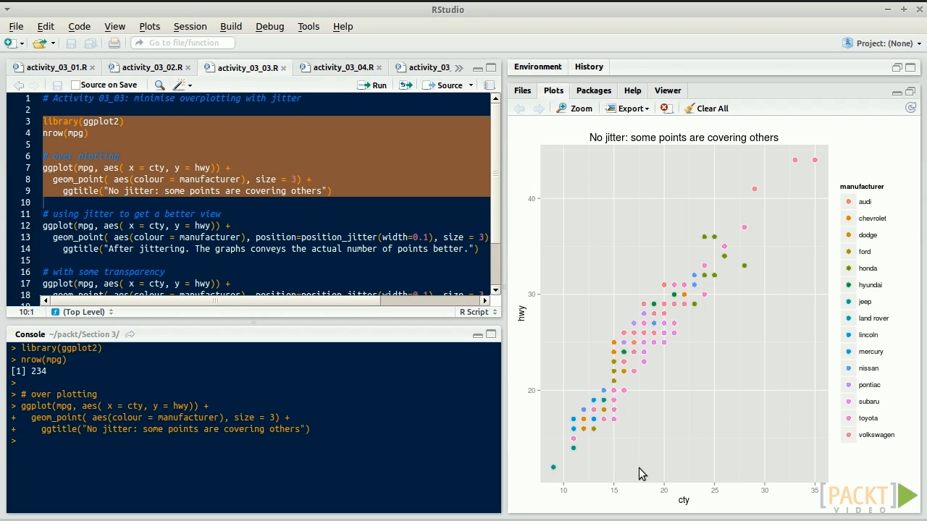
mouse_move(579, 426)
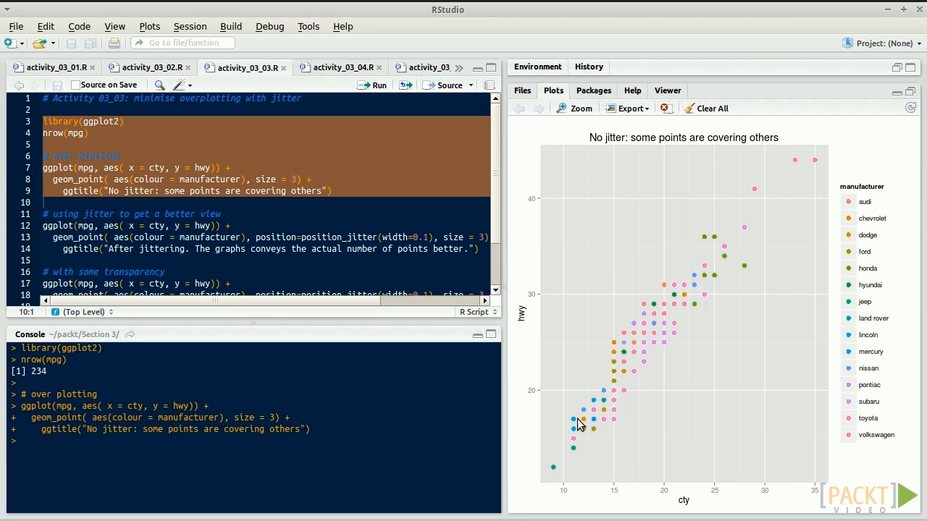
mouse_move(613, 466)
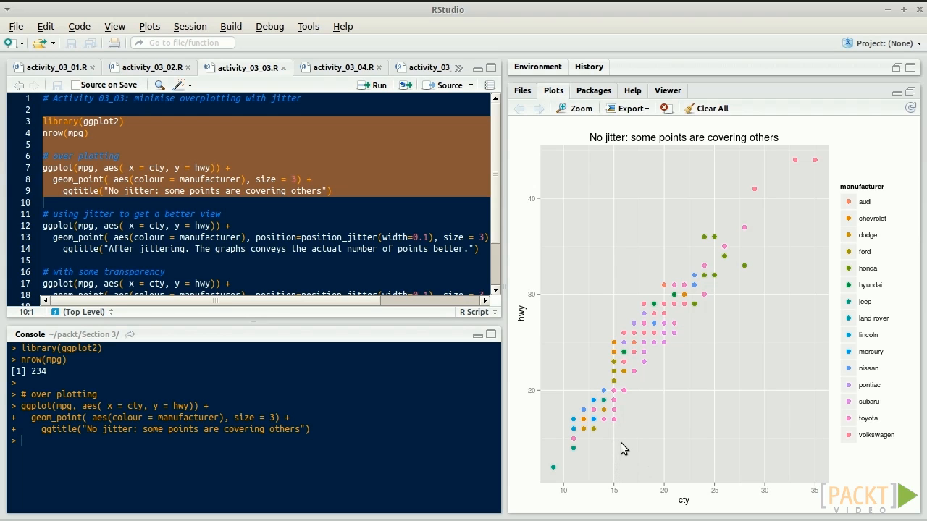
mouse_move(611, 435)
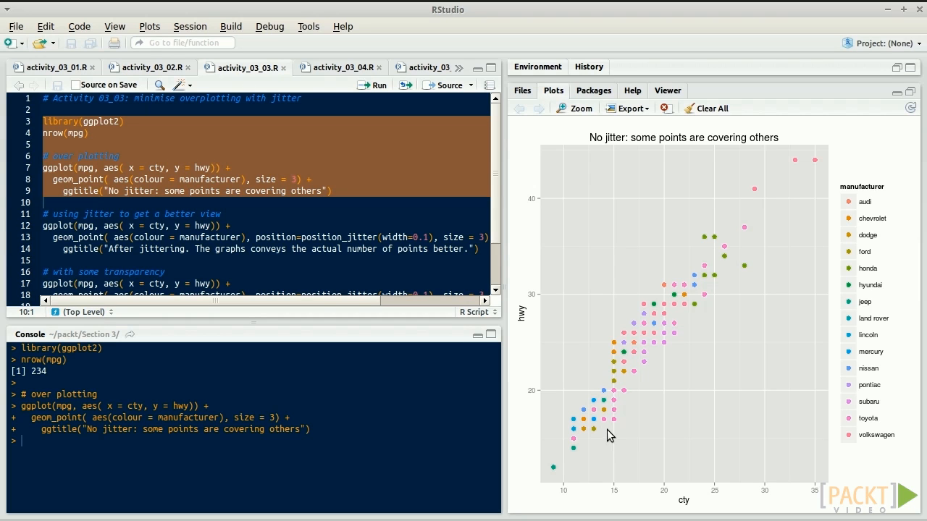
mouse_move(271, 245)
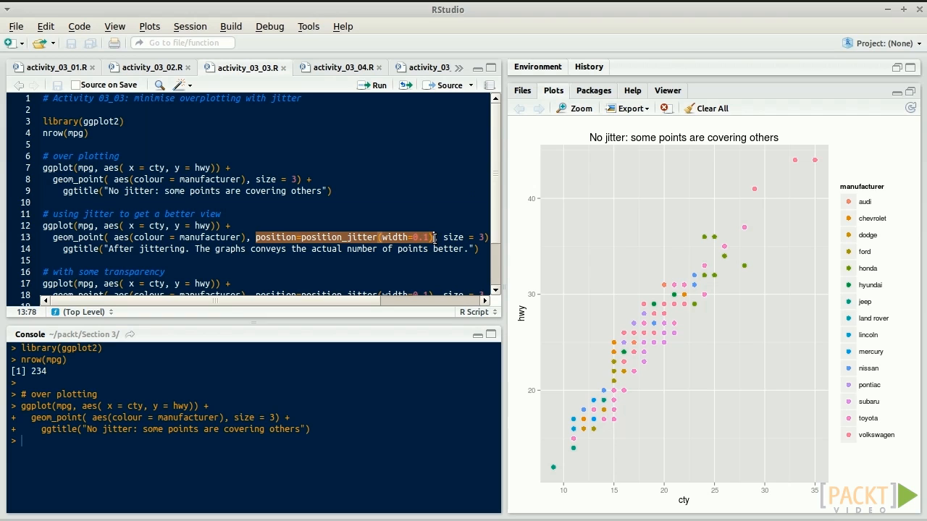
mouse_move(483, 252)
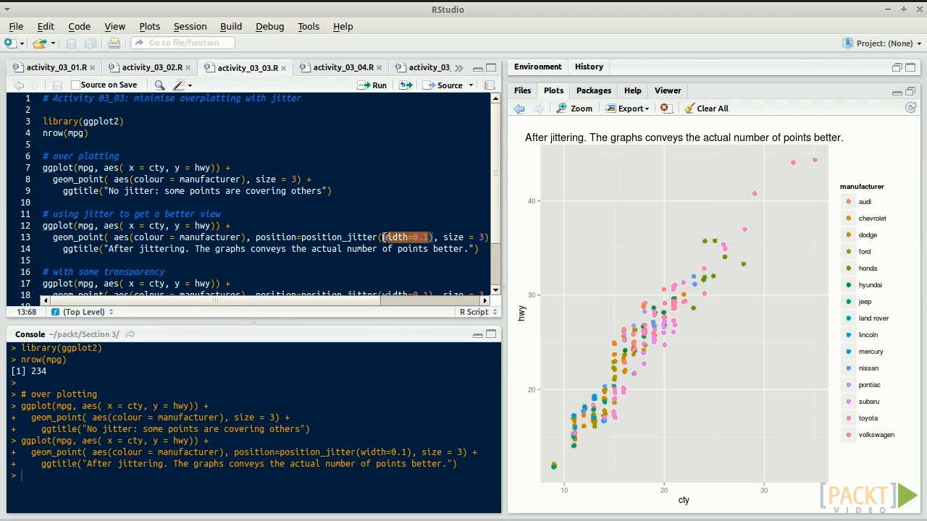
mouse_move(656, 330)
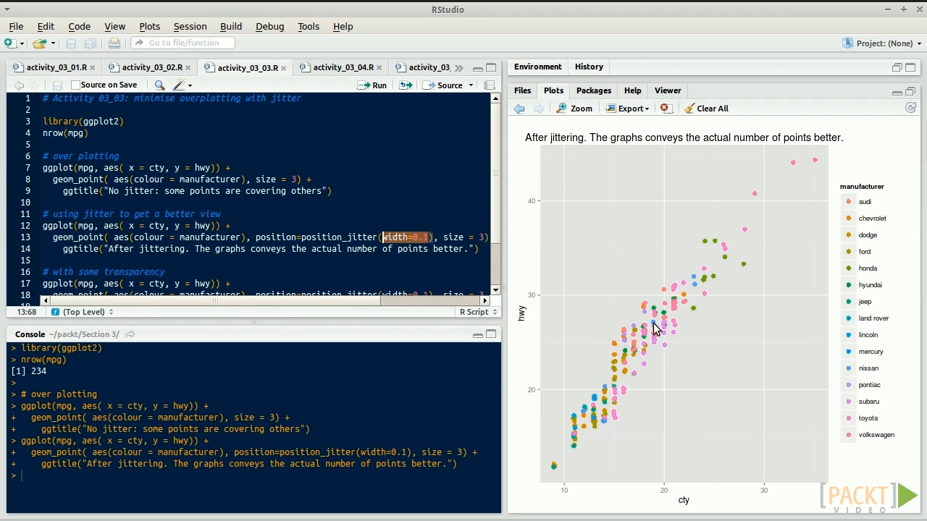
mouse_move(596, 323)
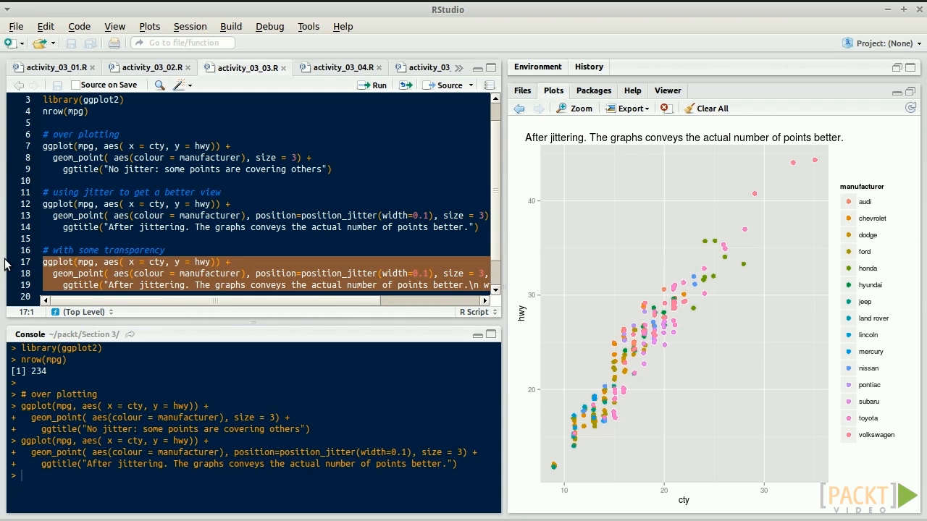
Step: Run lines 17–19 to draw the jittered plot with alpha 0.7 transparency
left_click(372, 85)
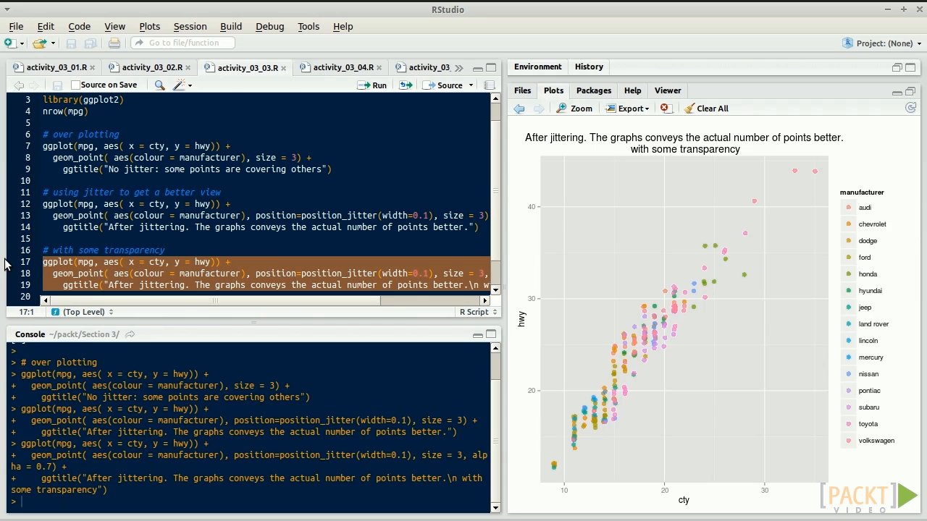